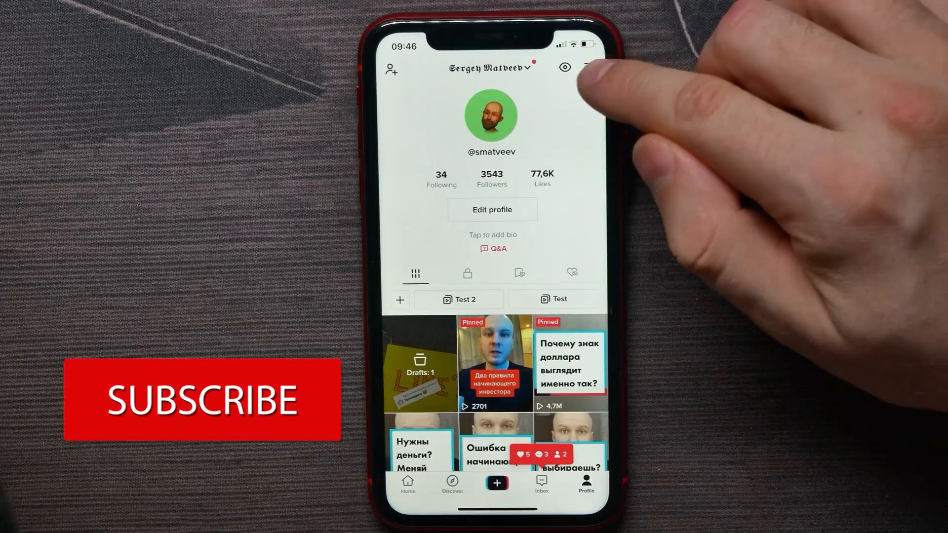
# Step: Reach the Settings and privacy page from the profile's three-line menu
pyautogui.click(588, 66)
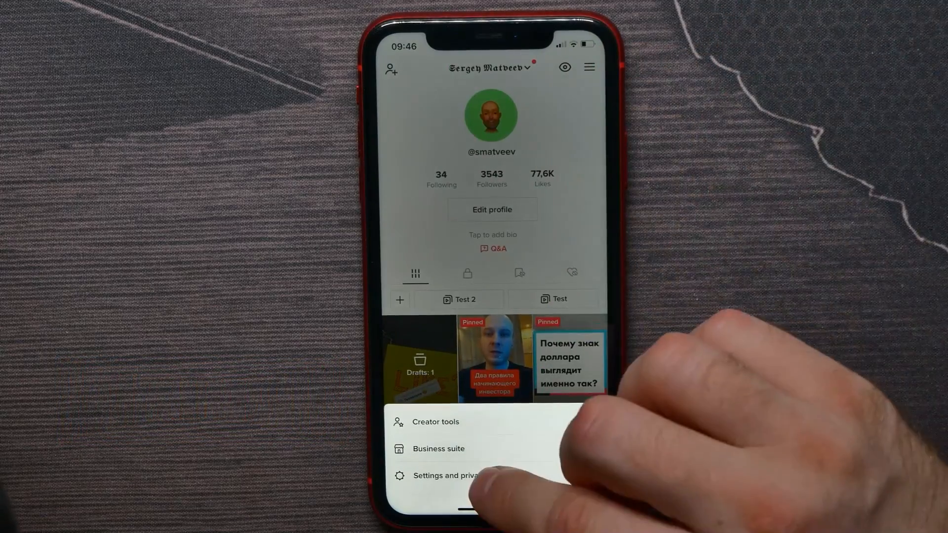
pyautogui.click(459, 475)
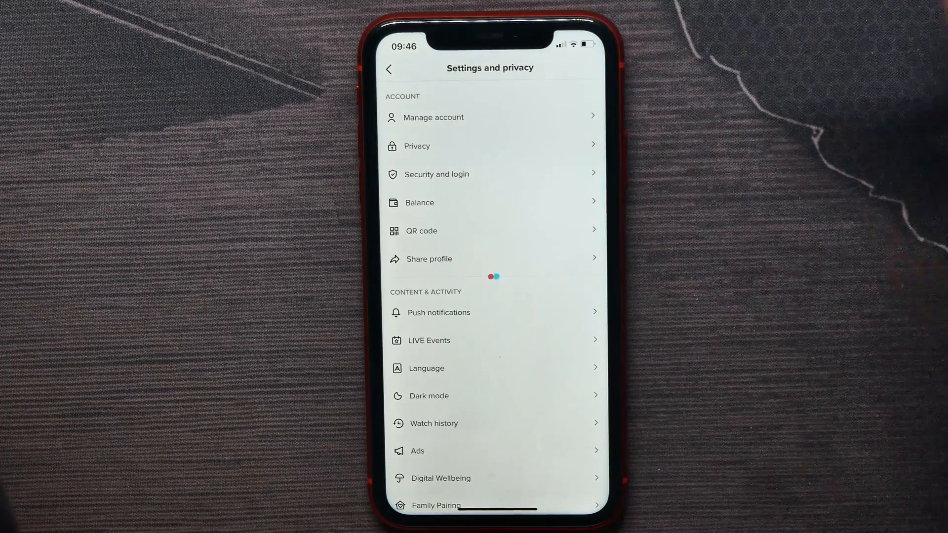
# Step: In Manage account, switch to a Personal Account and confirm with Switch anyway
pyautogui.click(433, 118)
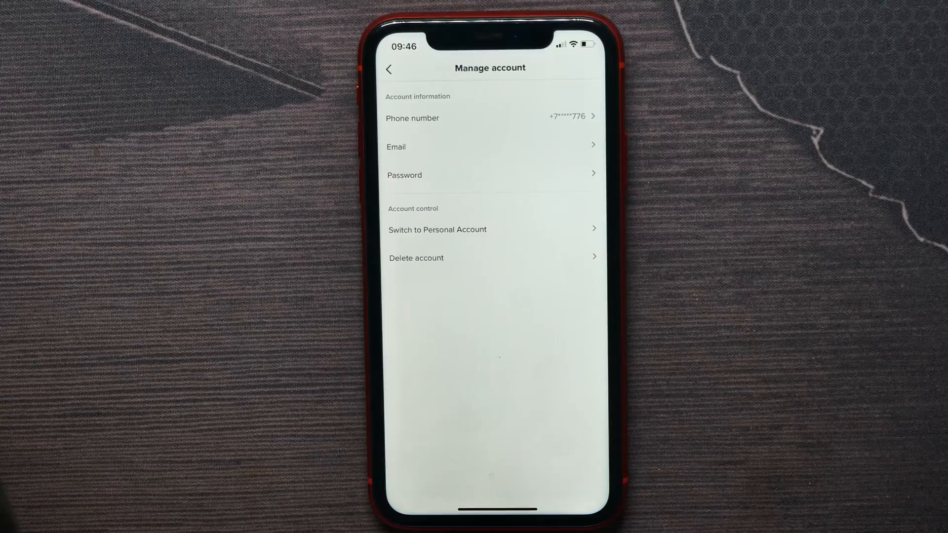
pyautogui.click(436, 229)
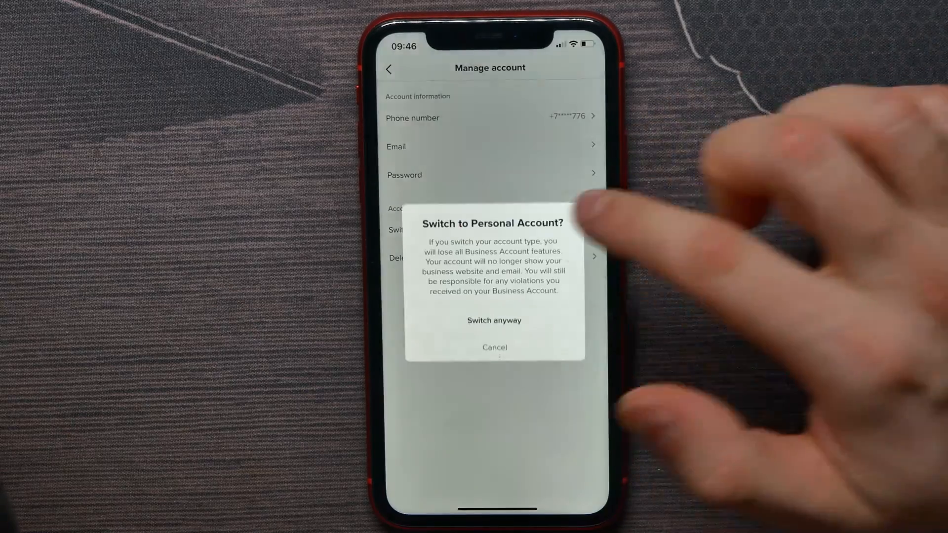
pyautogui.click(494, 346)
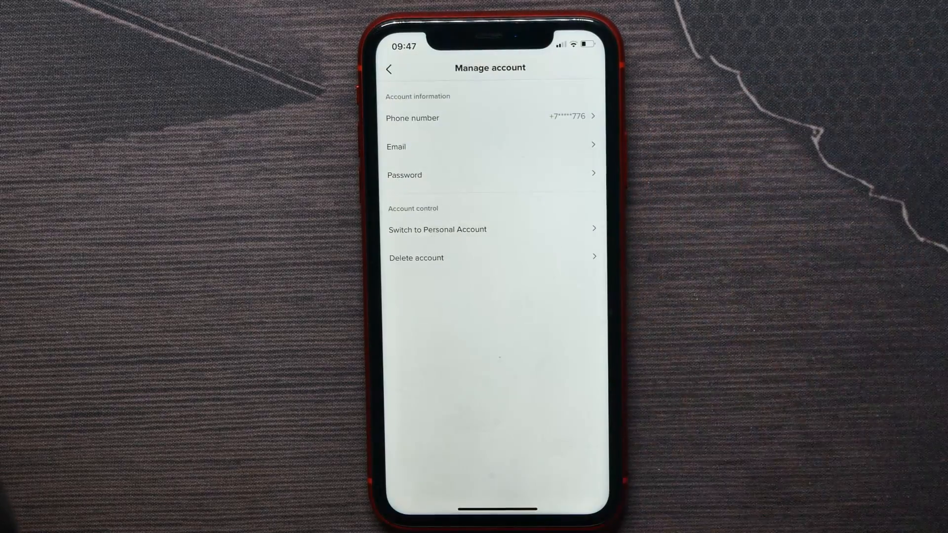
pyautogui.click(436, 229)
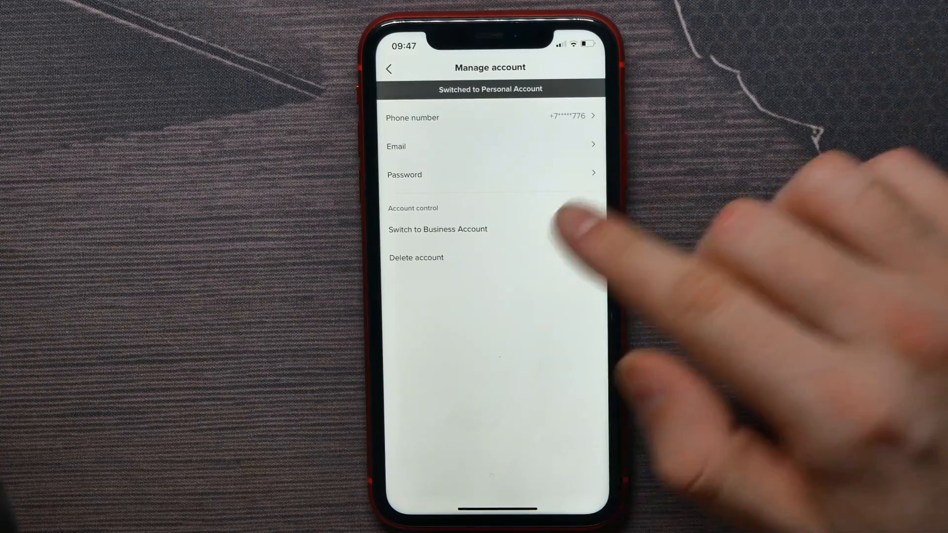